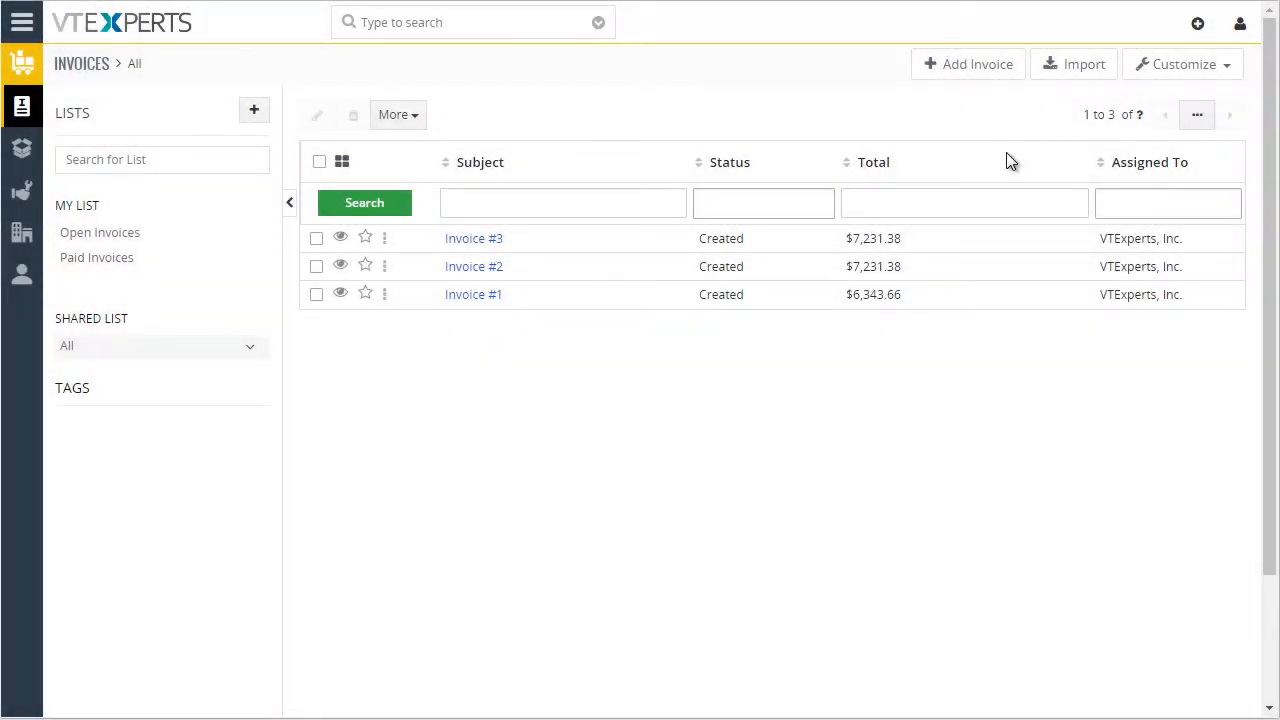
mouse_move(650, 238)
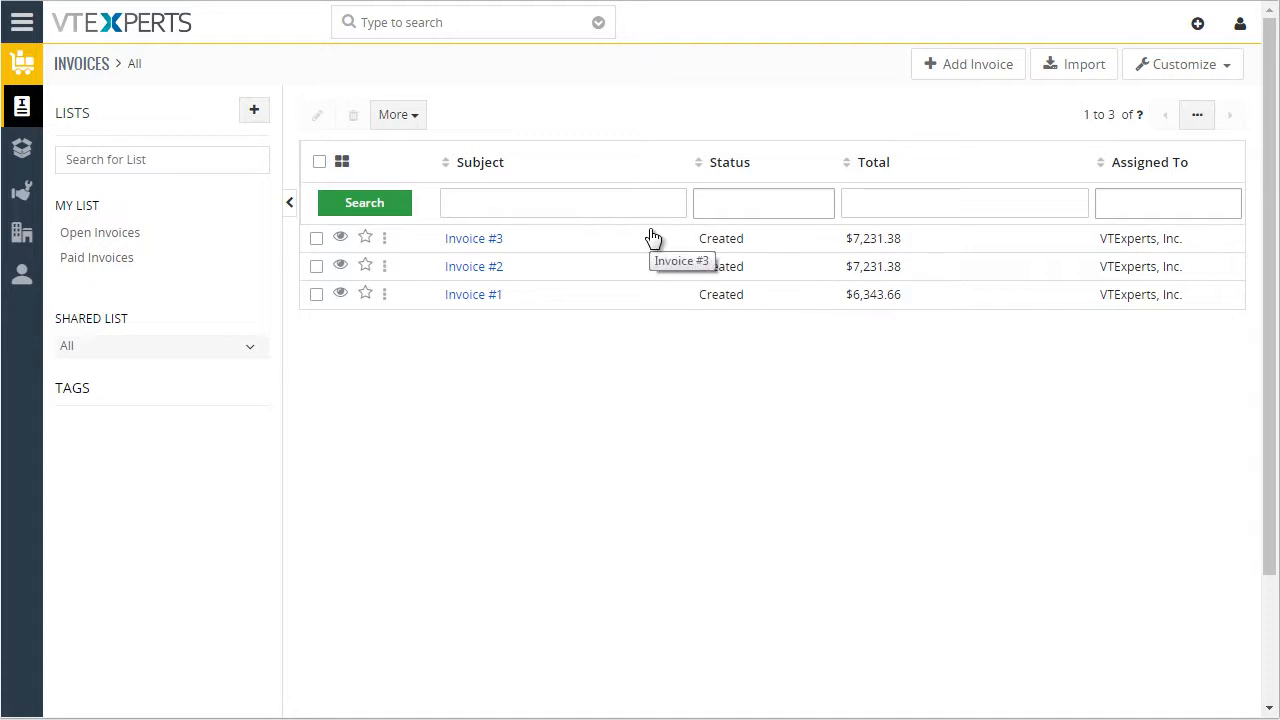
Step: Open the Invoice #3 record and launch its Payments management
left_click(473, 238)
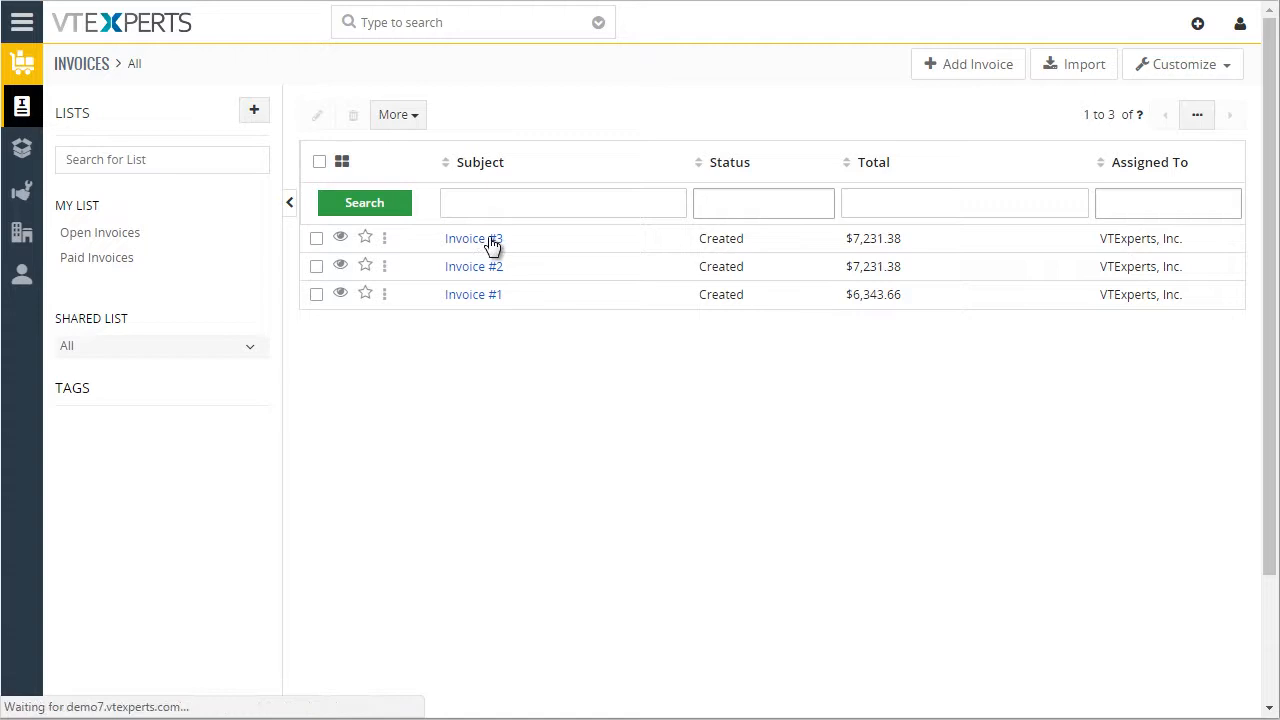
left_click(473, 238)
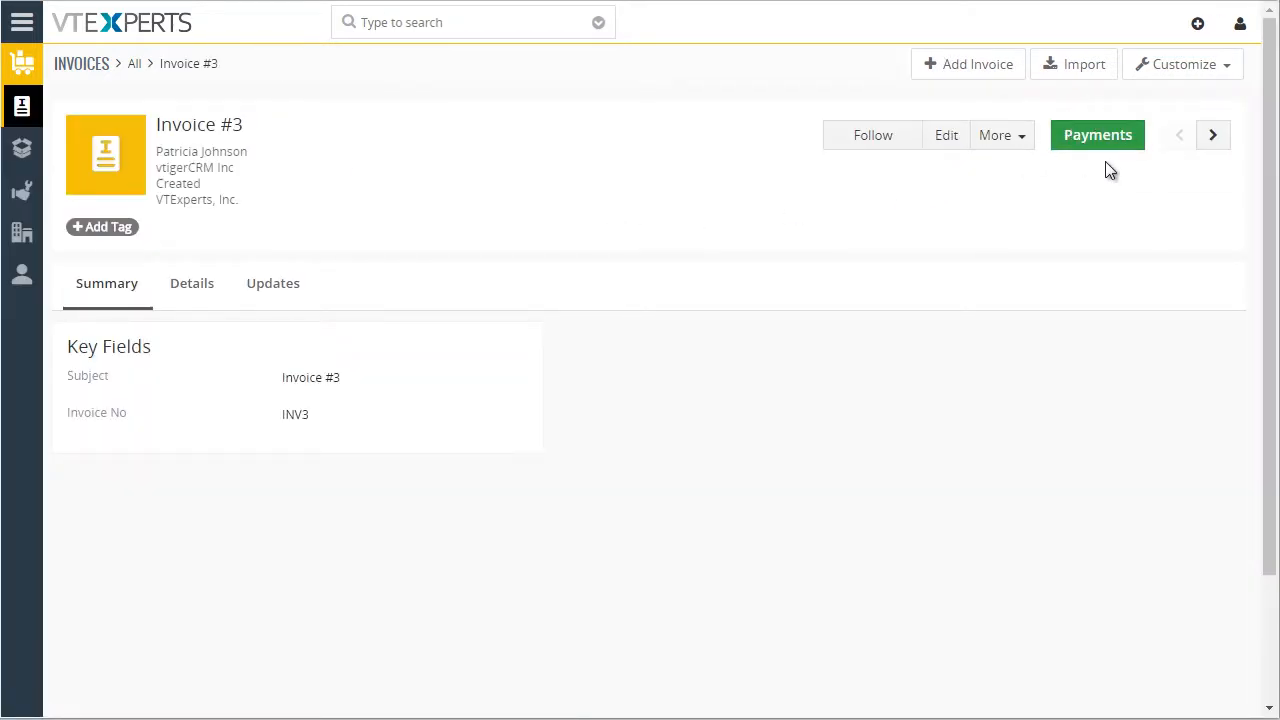
left_click(1097, 135)
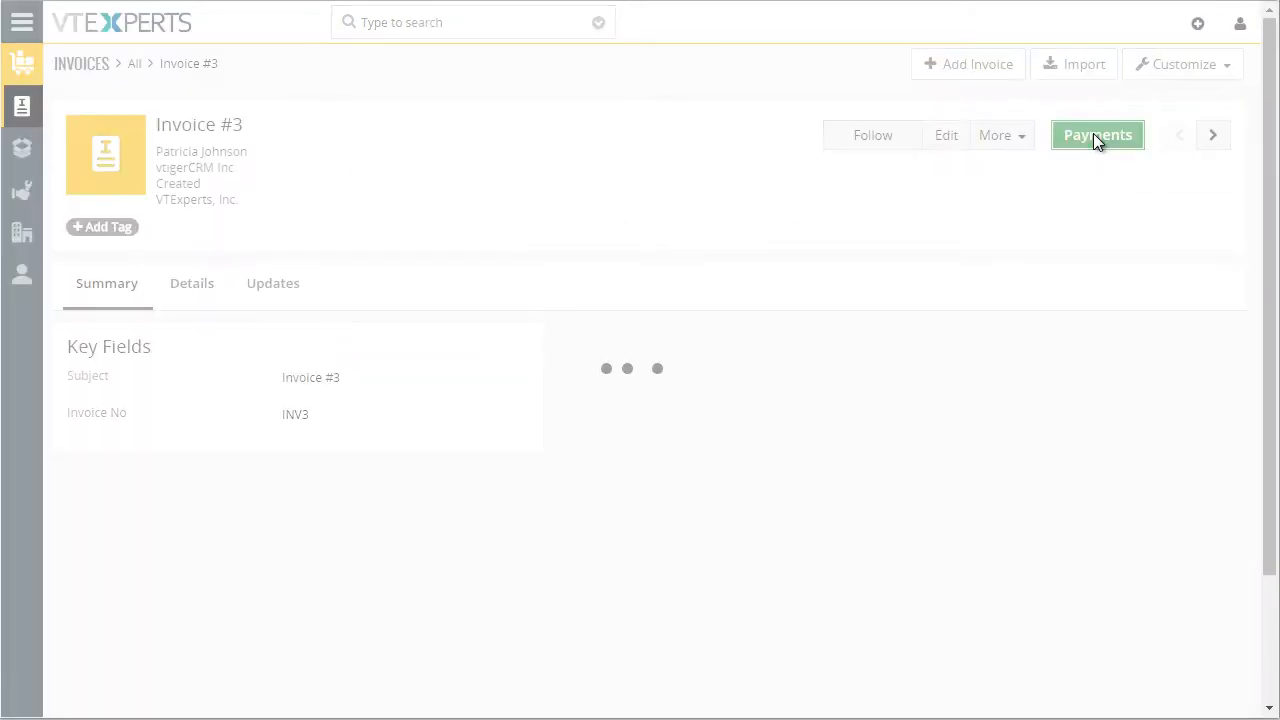
Step: Review Invoice #3's three existing payments with received, balance and total figures
left_click(1097, 135)
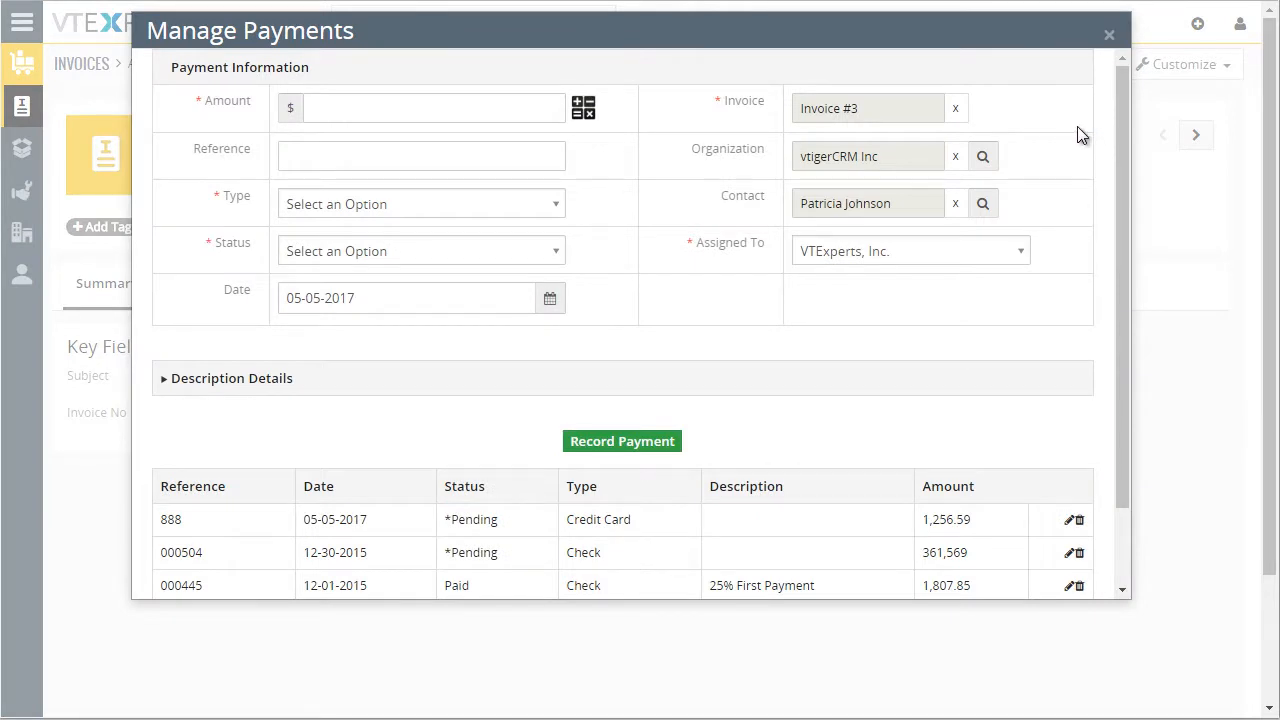
mouse_move(1090, 108)
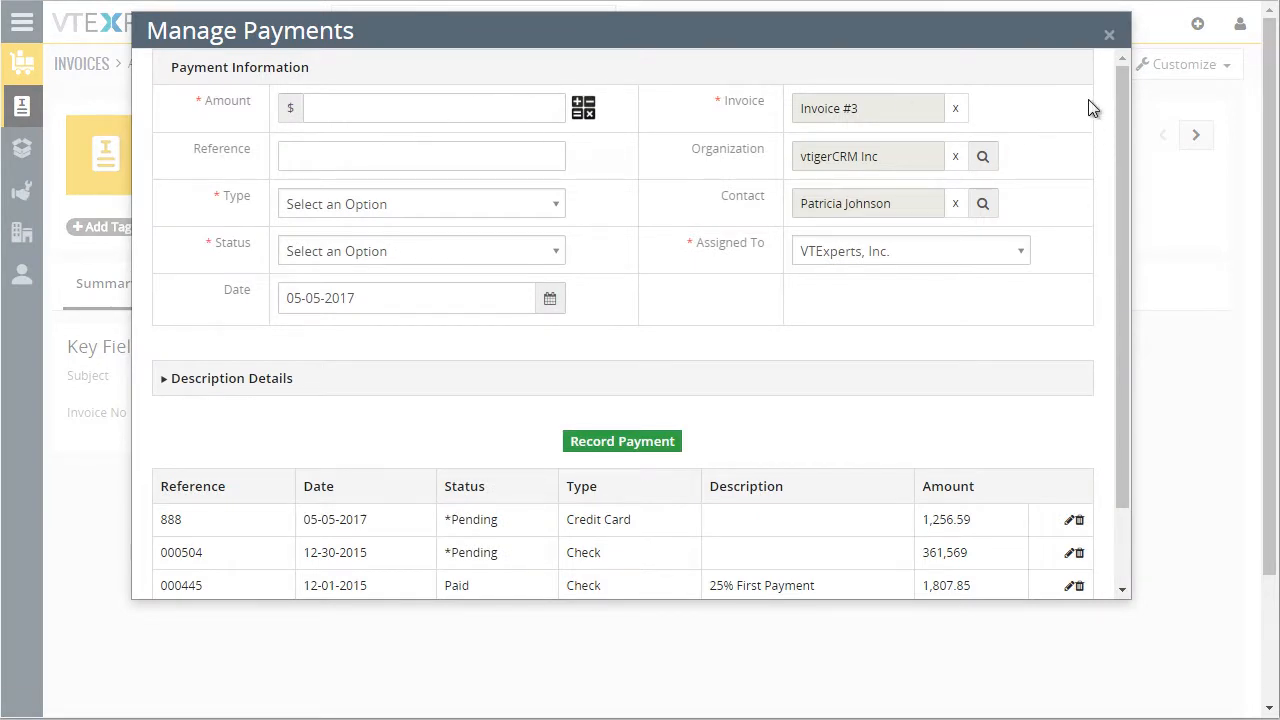
scroll("down", 3)
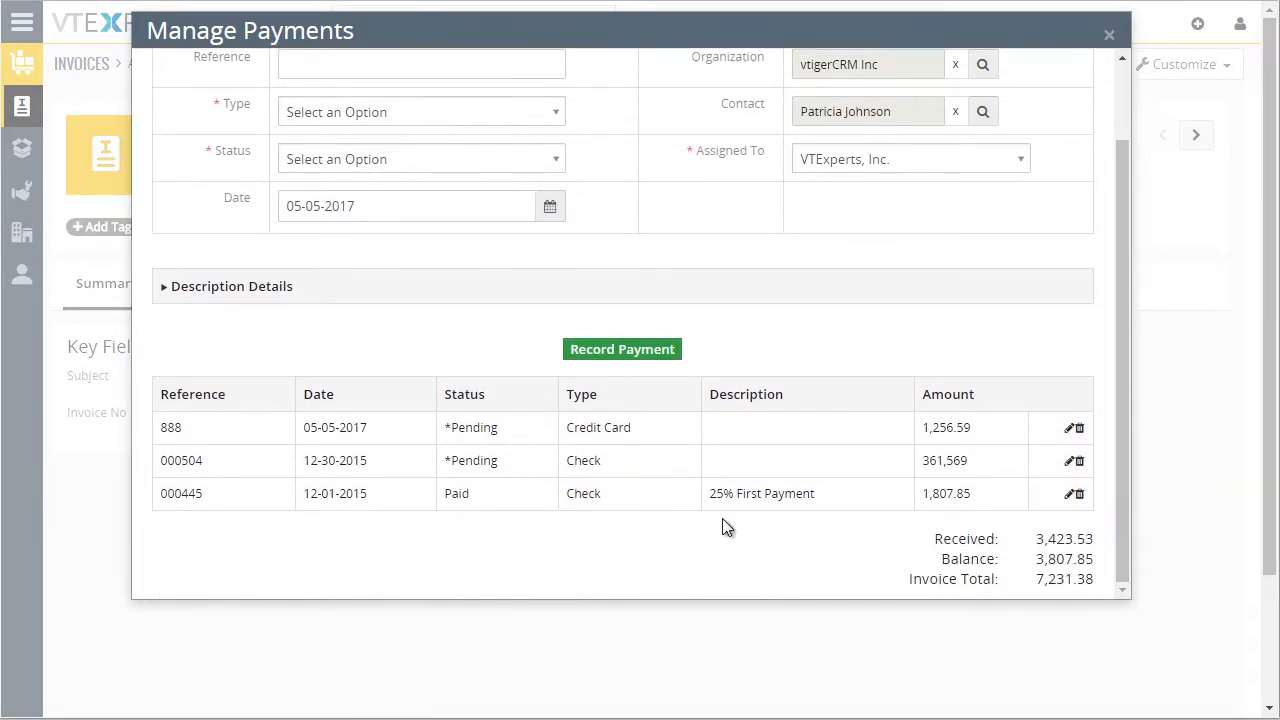
mouse_move(813, 465)
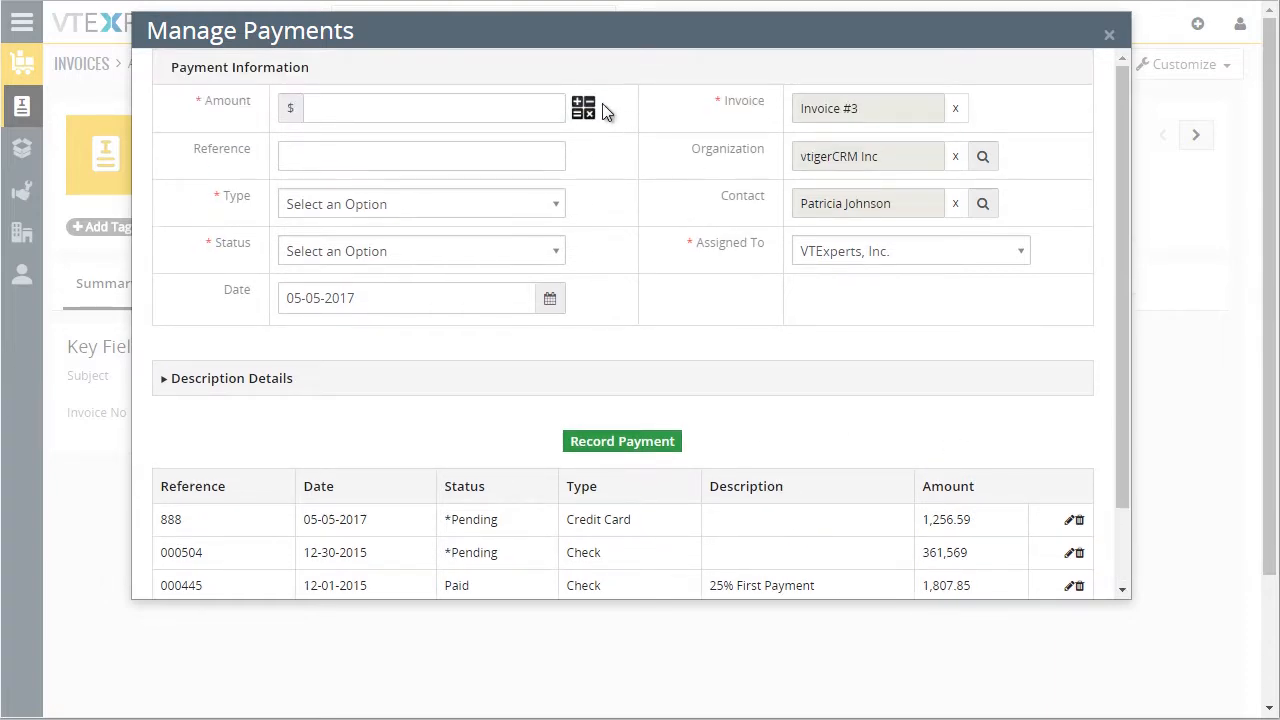
Step: Fill the payment amount with 1,256.59 using the calculator's 33% Balance value
left_click(430, 107)
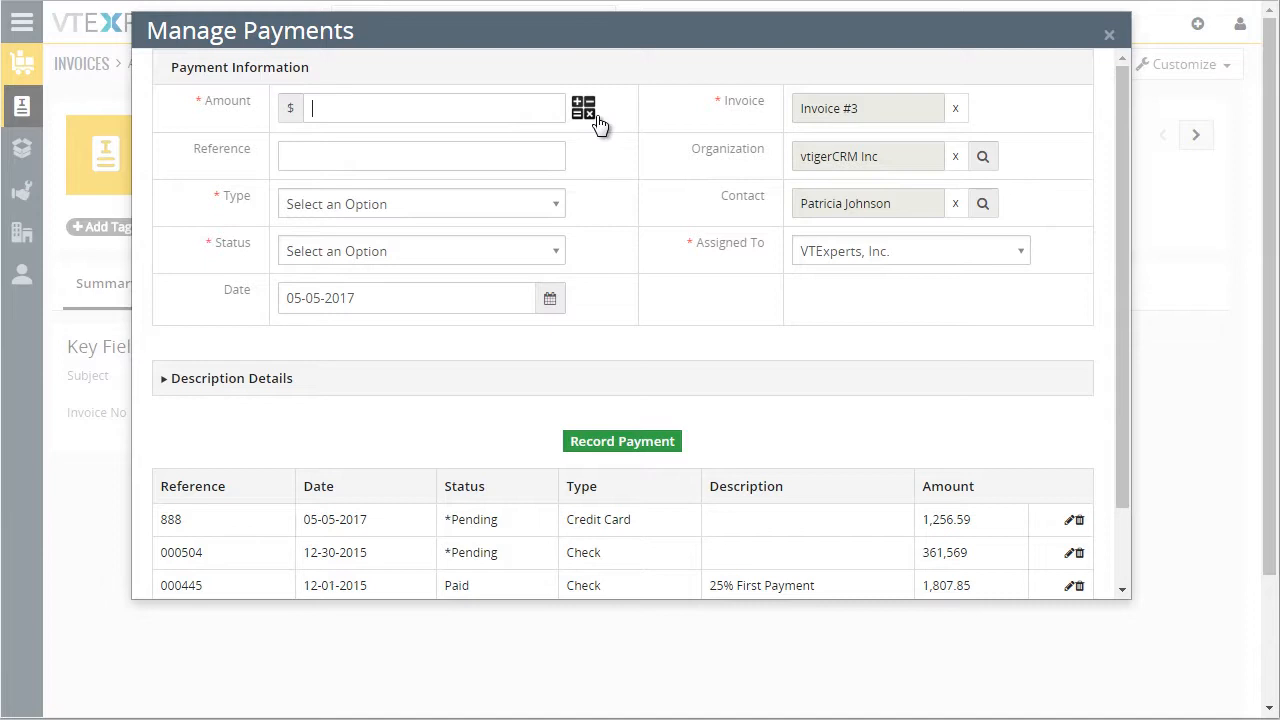
left_click(584, 107)
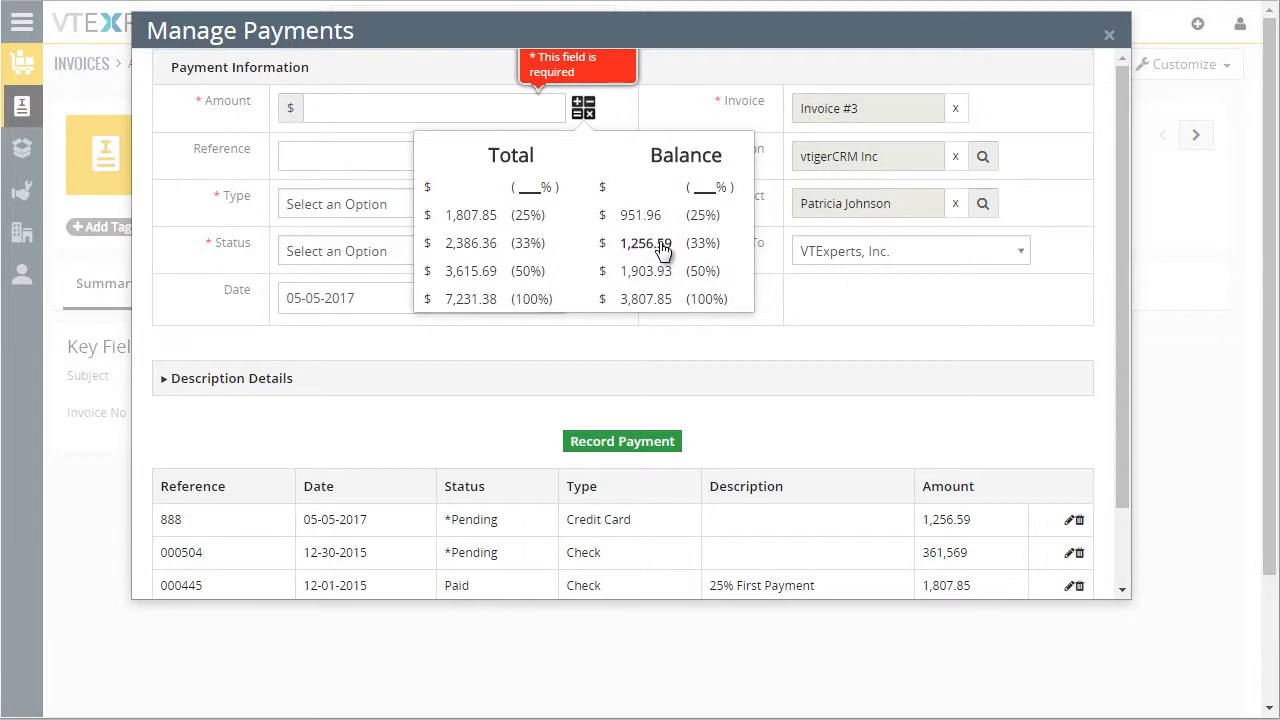
mouse_move(661, 251)
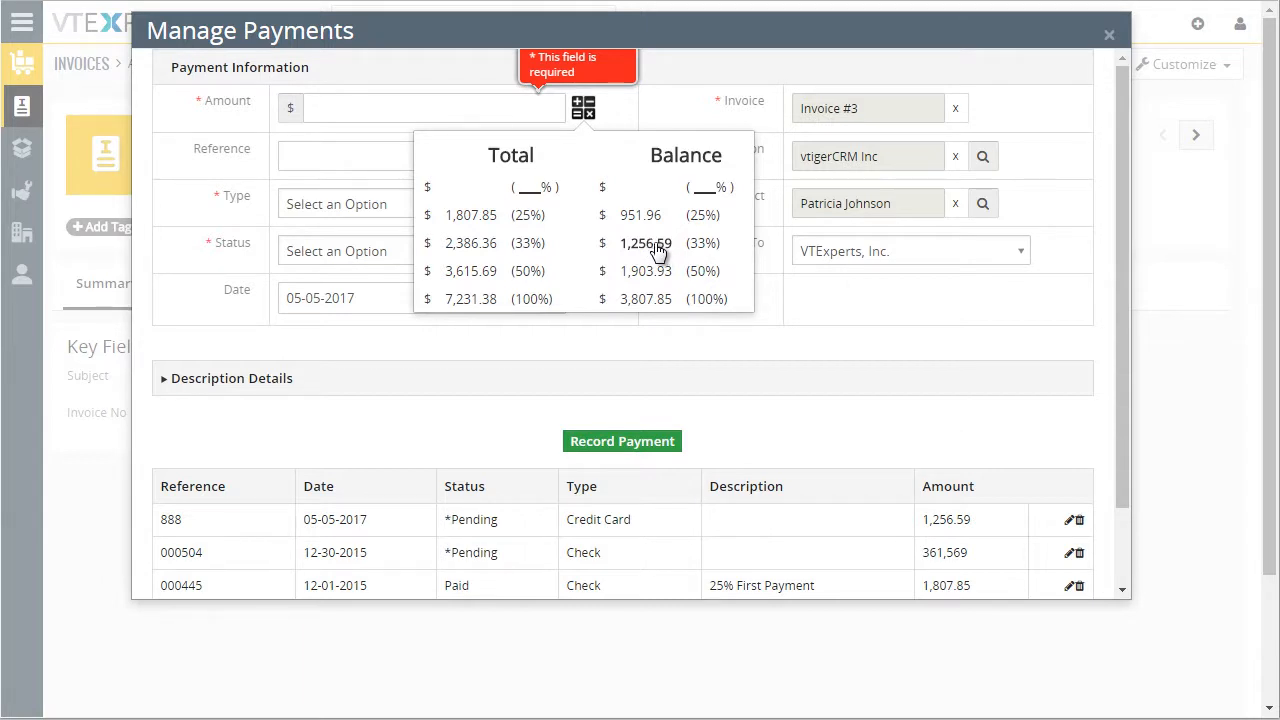
left_click(646, 243)
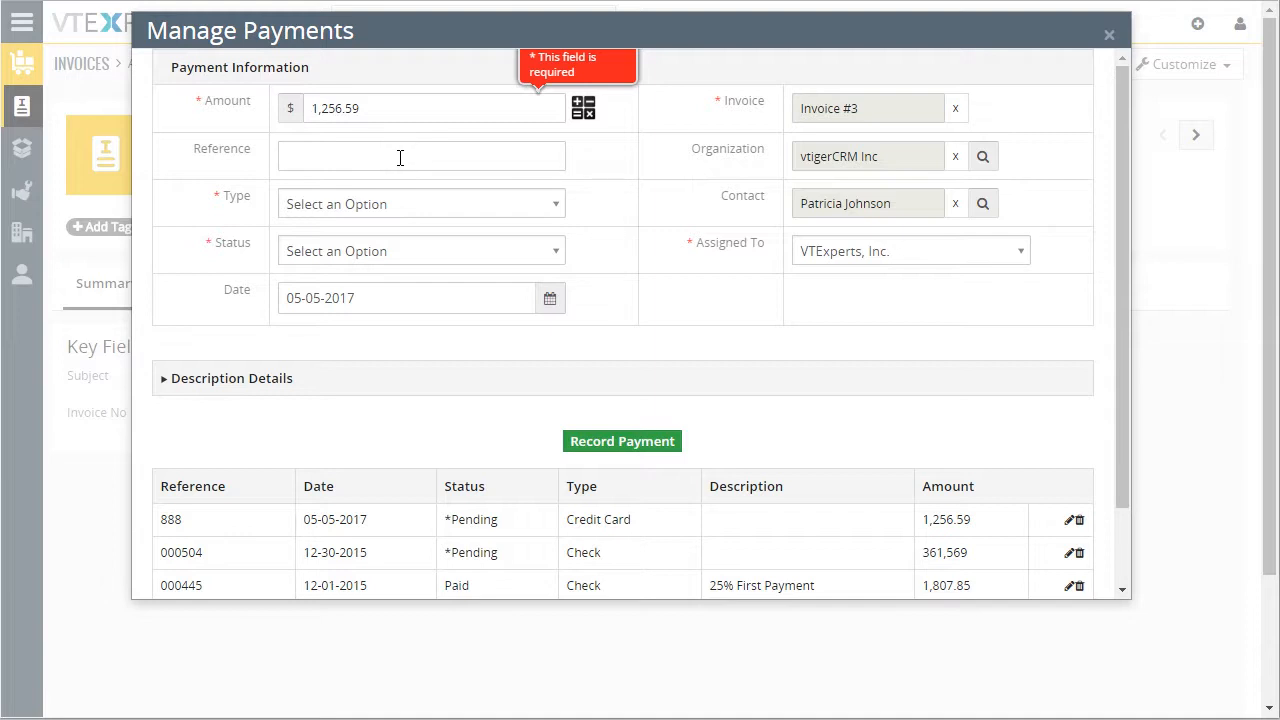
Step: Give the payment reference 'check #123', type Check, status Paid, and expand Description Details
type("check #")
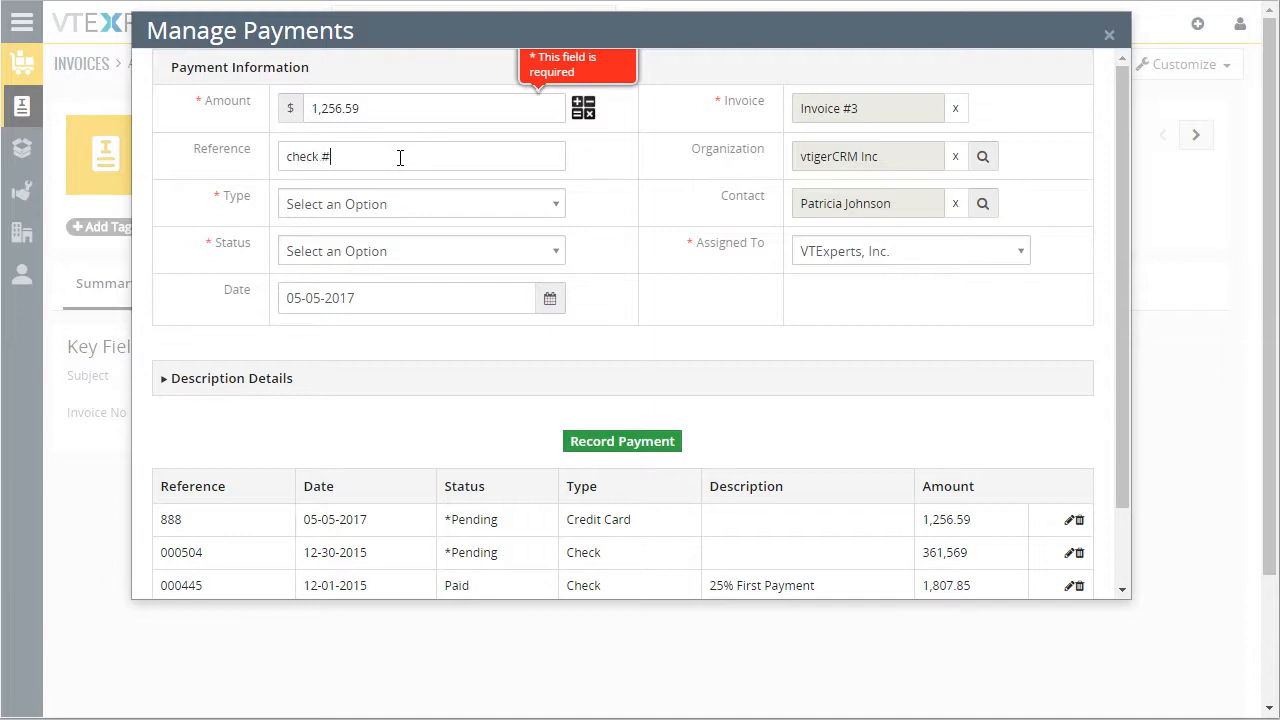
left_click(420, 203)
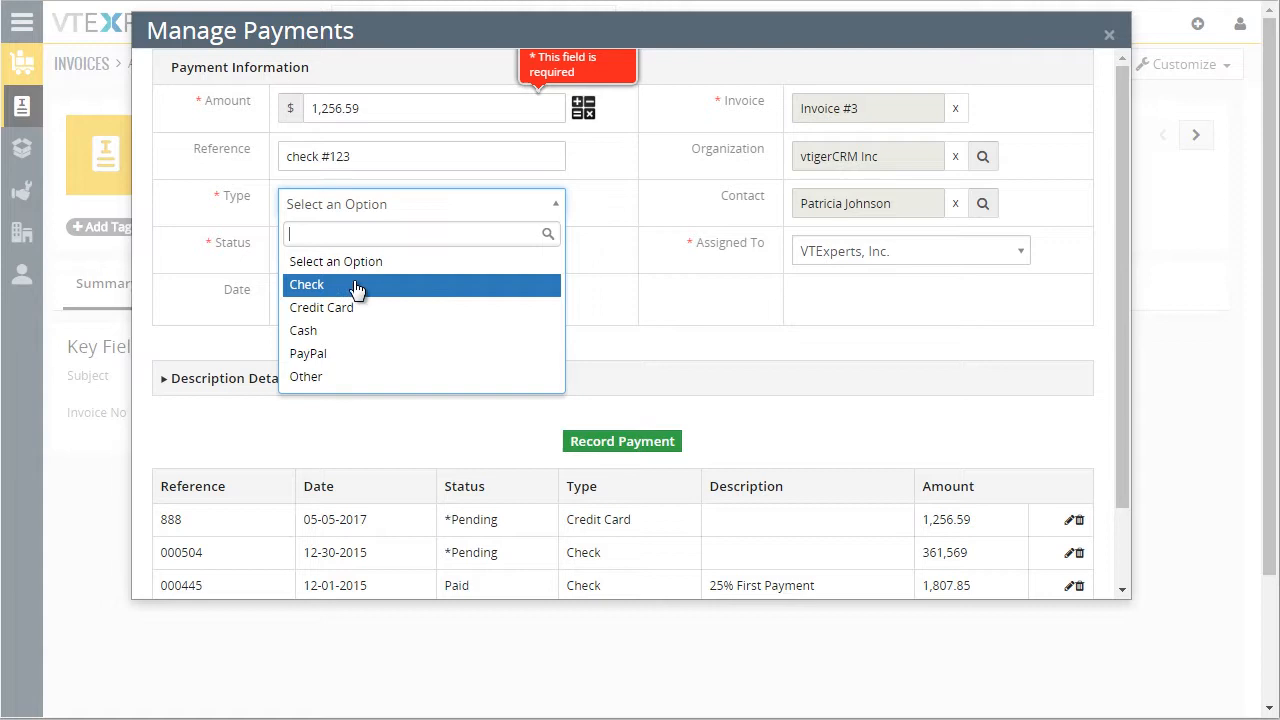
left_click(306, 284)
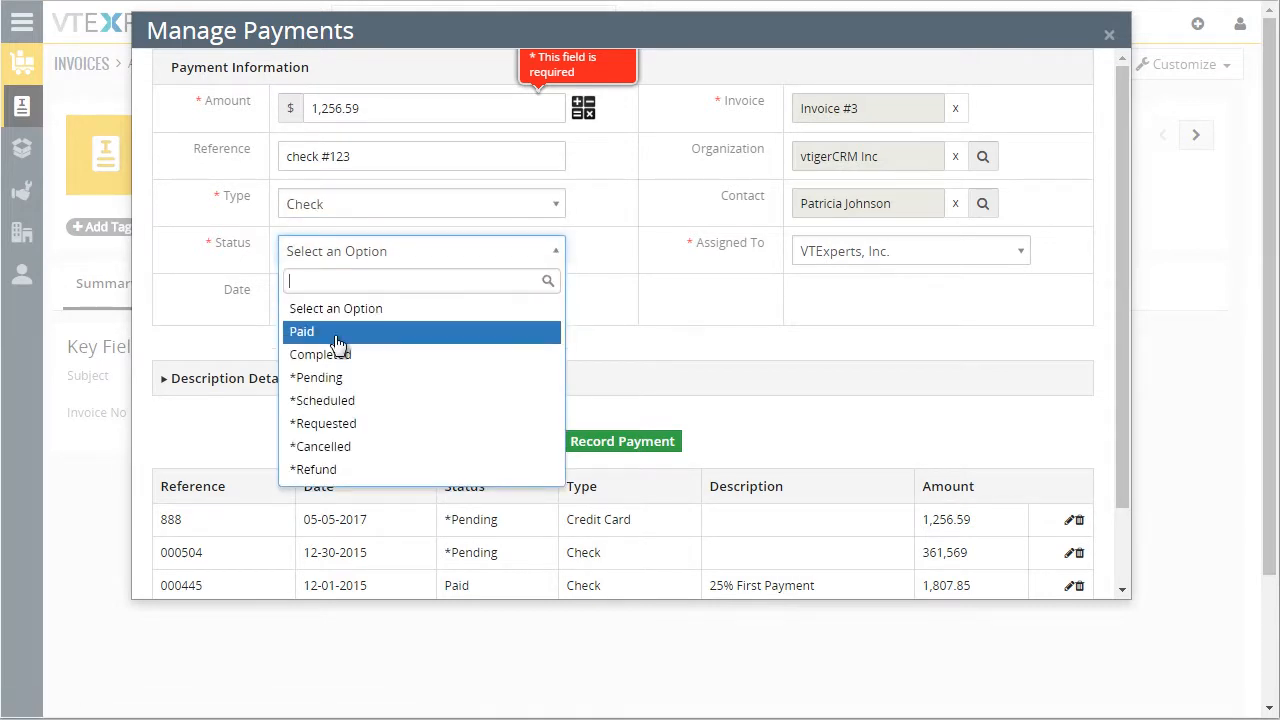
left_click(301, 331)
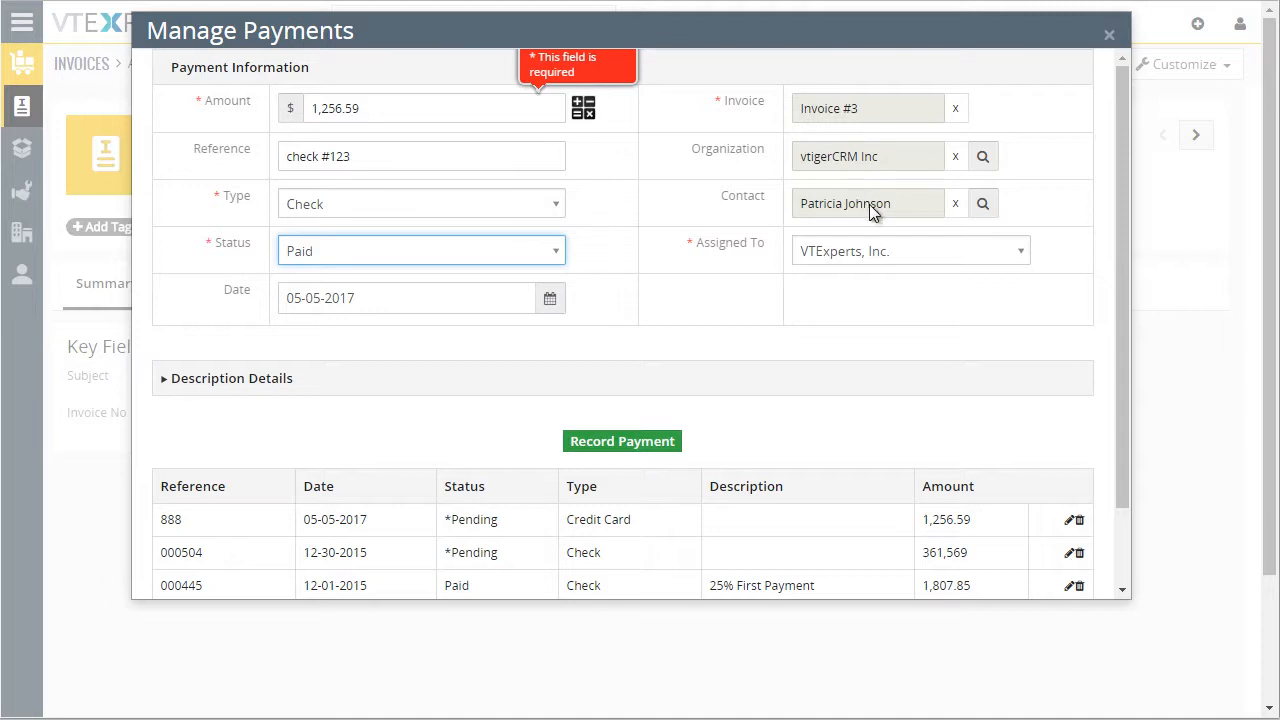
mouse_move(710, 218)
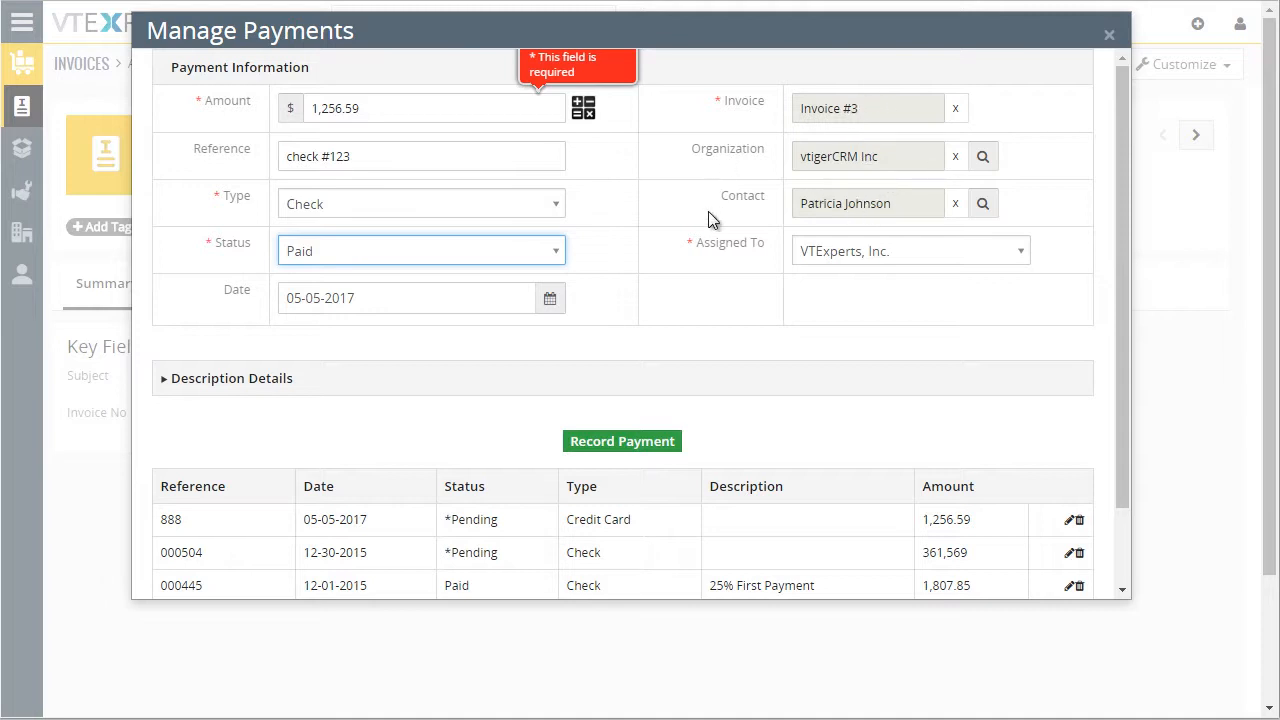
left_click(231, 378)
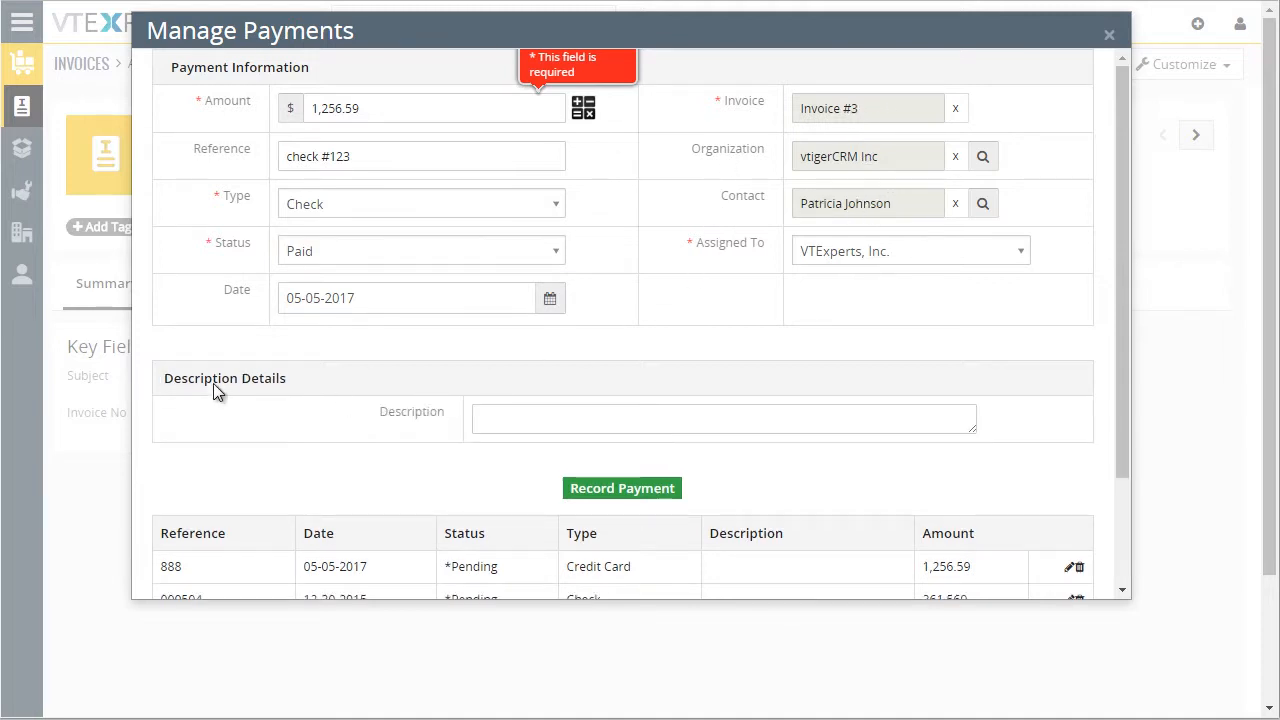
left_click(621, 488)
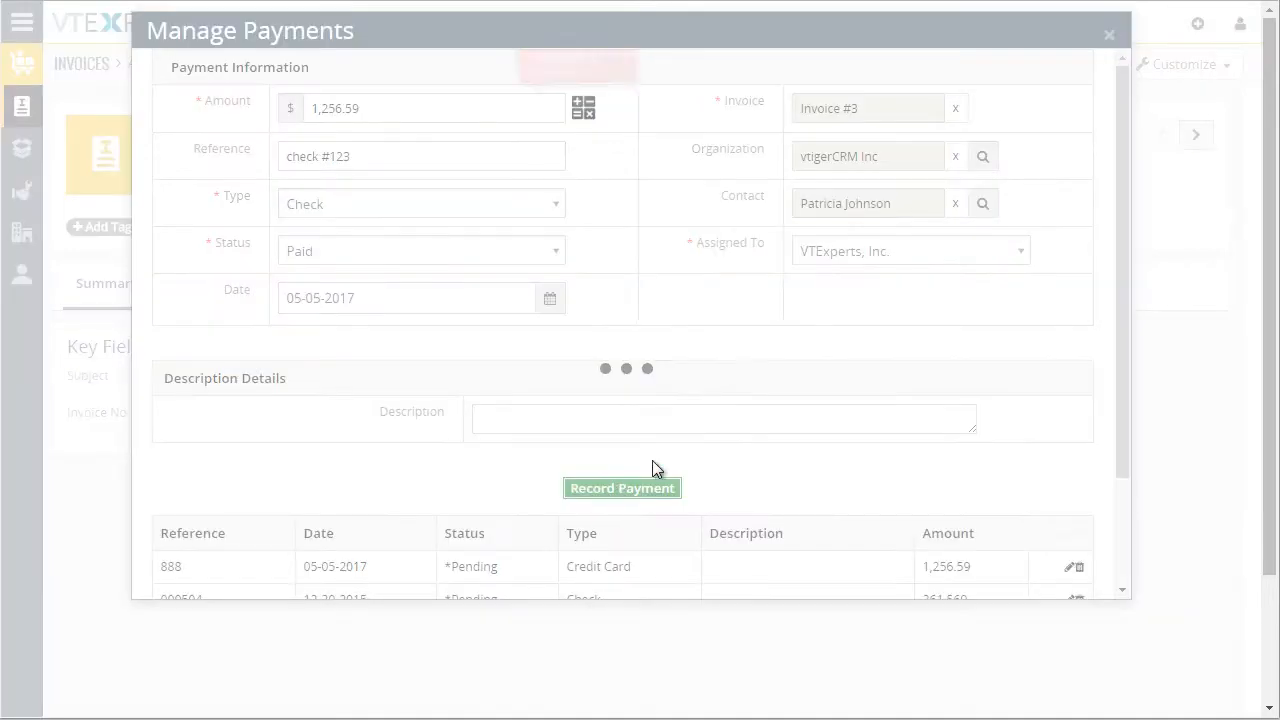
Step: Record the check payment and confirm received 3,064.44 and balance 4,166.94
left_click(621, 488)
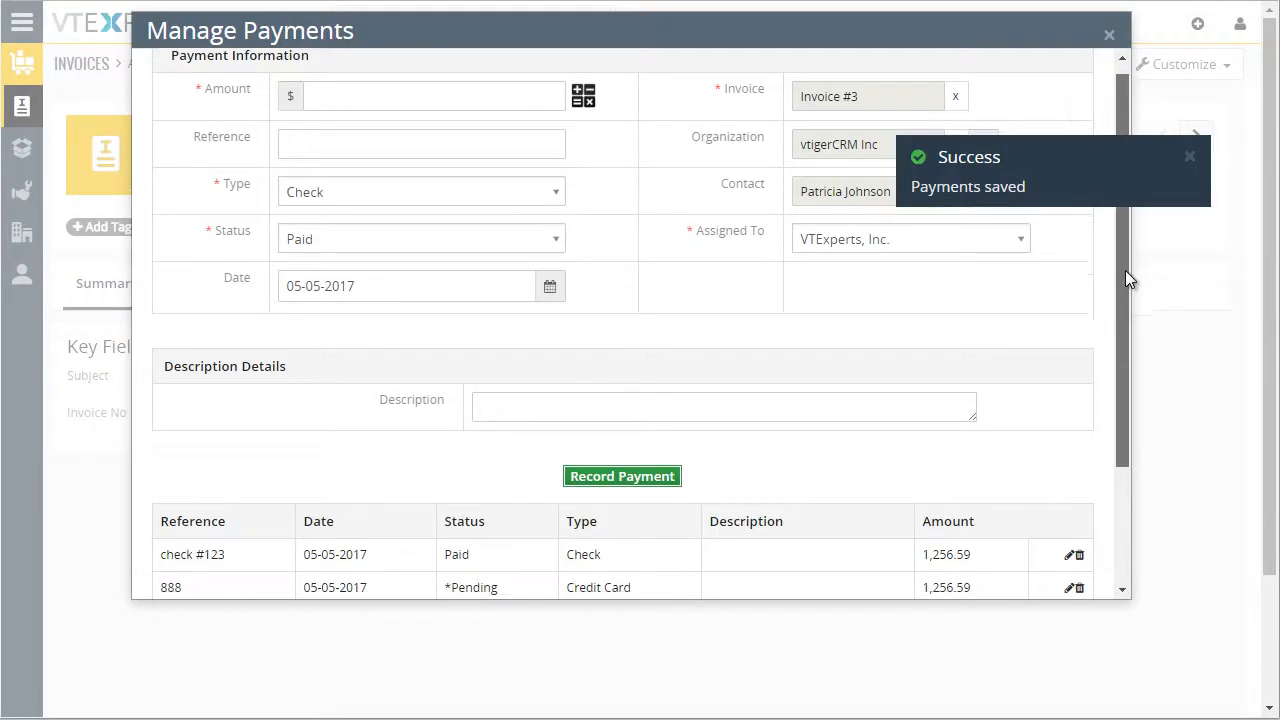
scroll("down", 3)
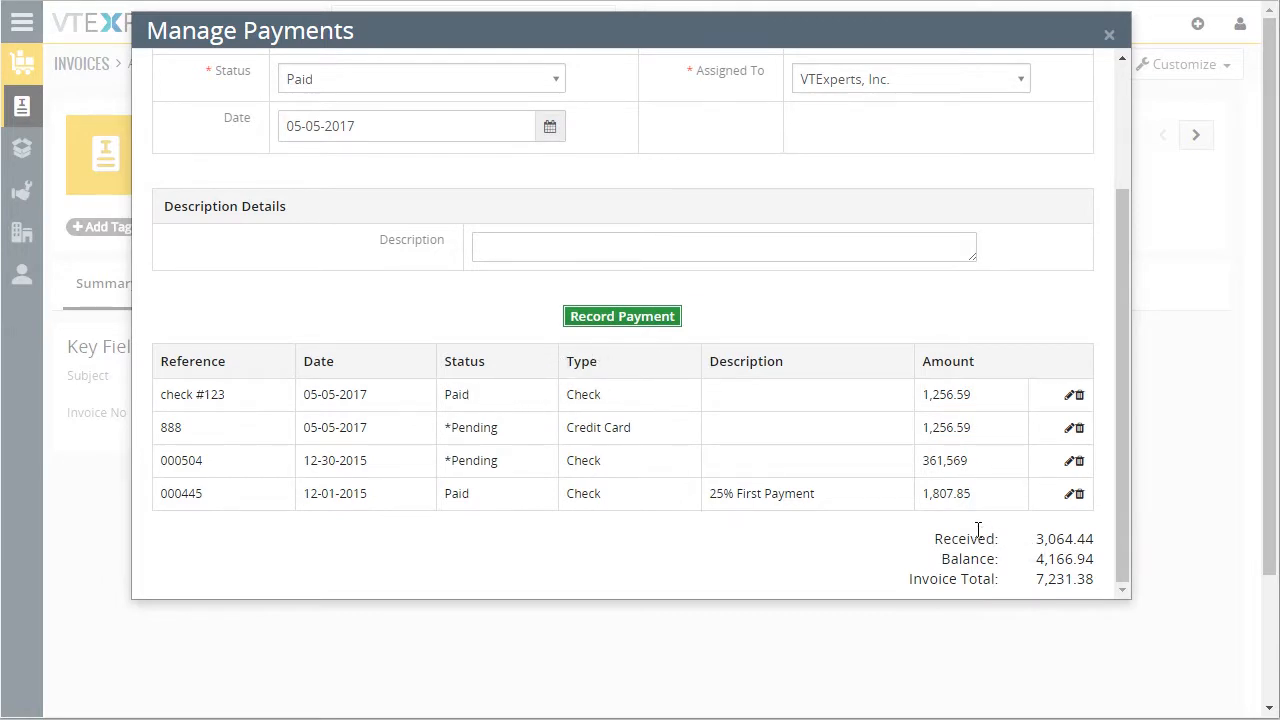
mouse_move(490, 395)
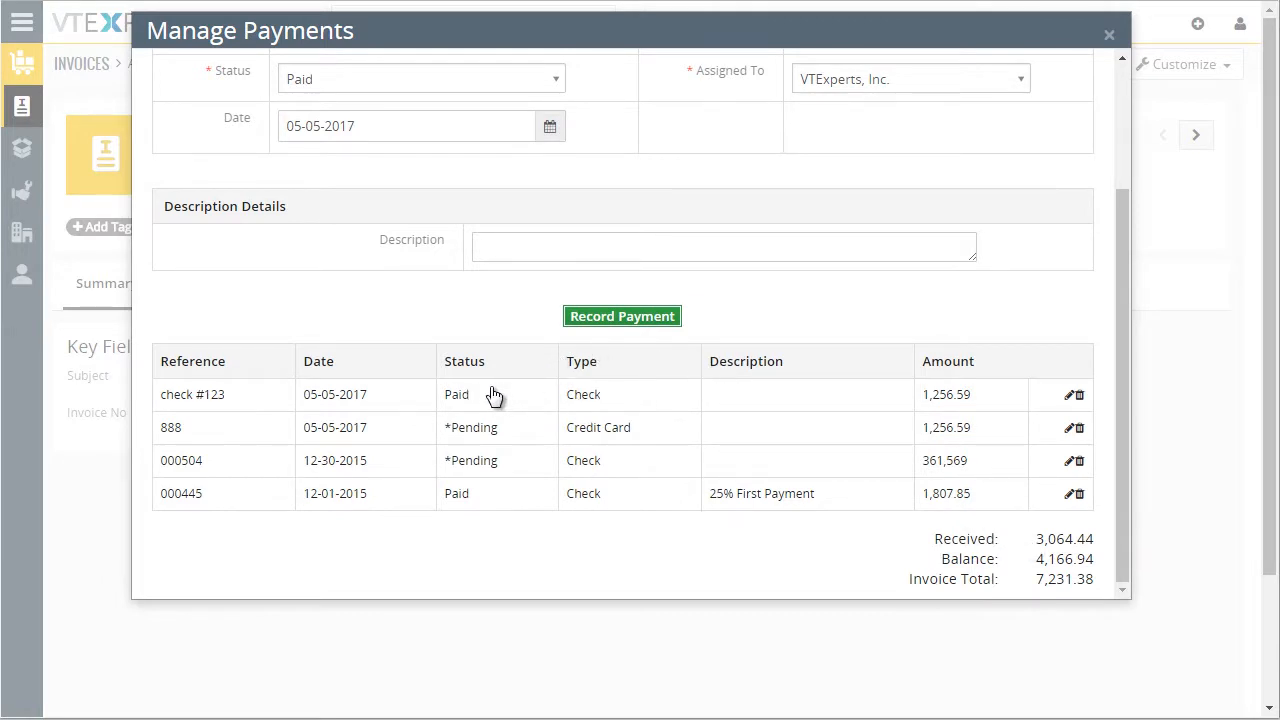
mouse_move(967, 552)
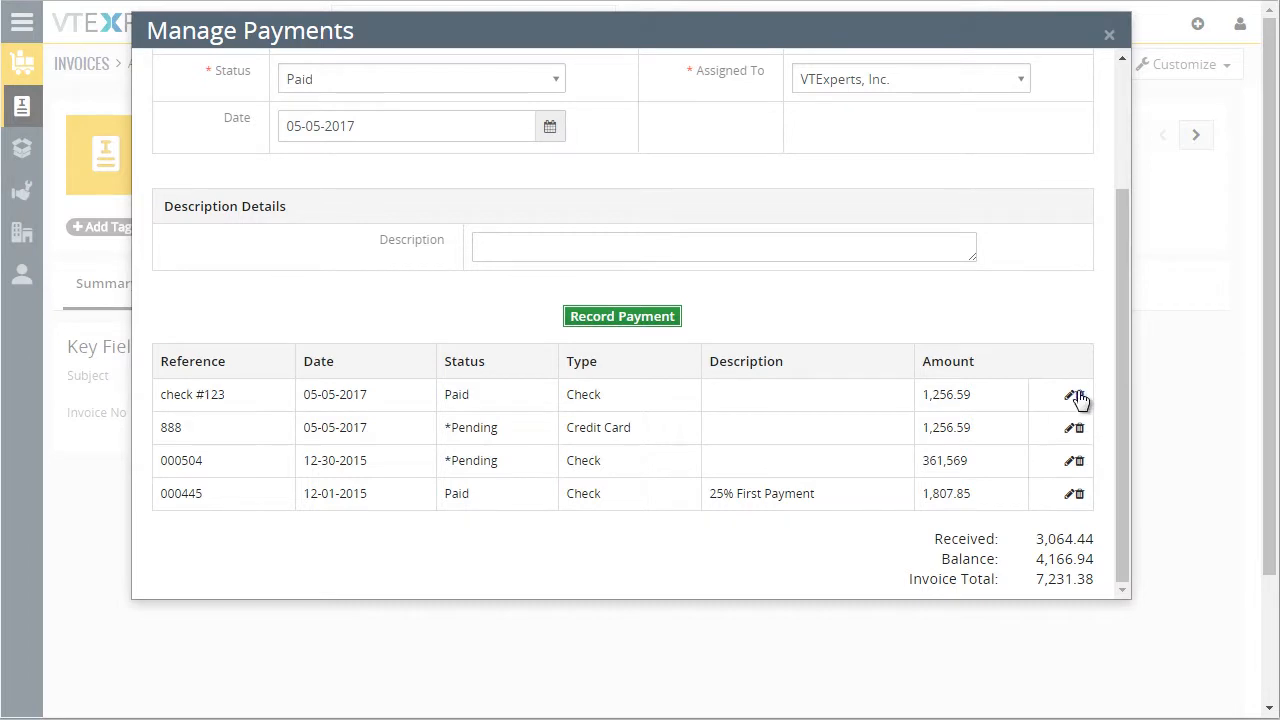
Step: Edit the 888 credit card payment of 1,256.59 to status Paid and record it
left_click(1078, 394)
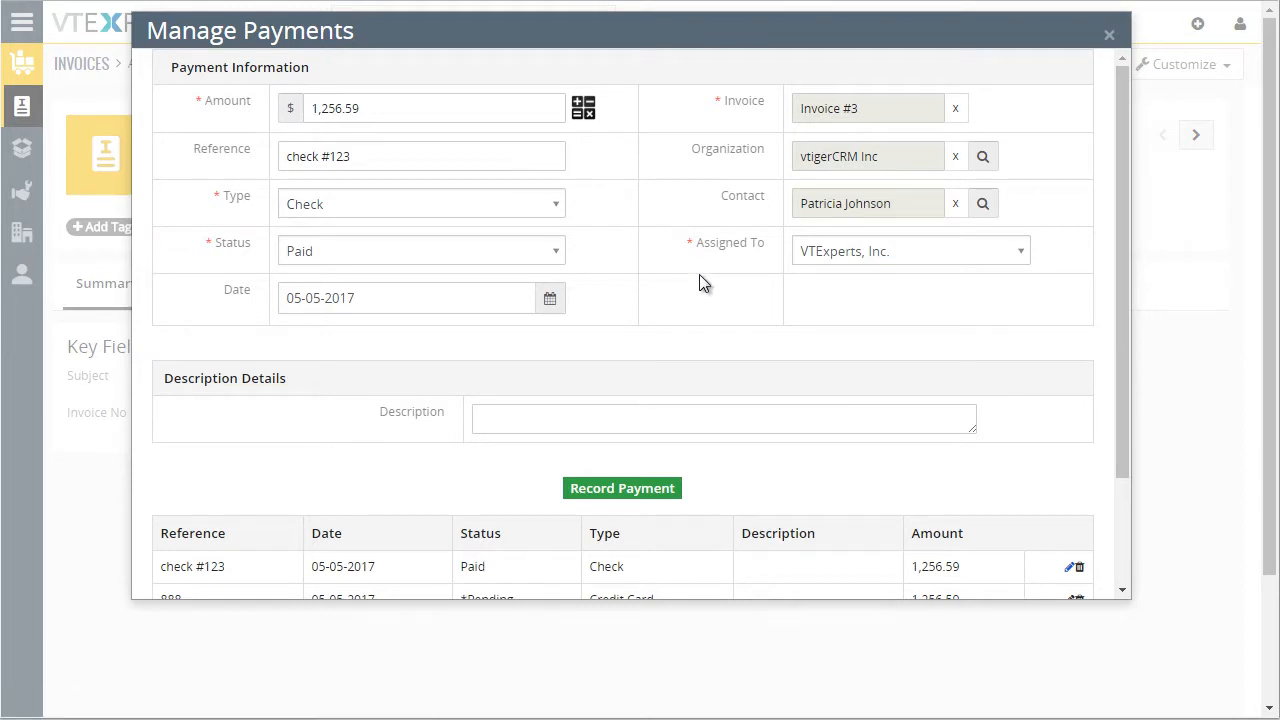
scroll("down", 3)
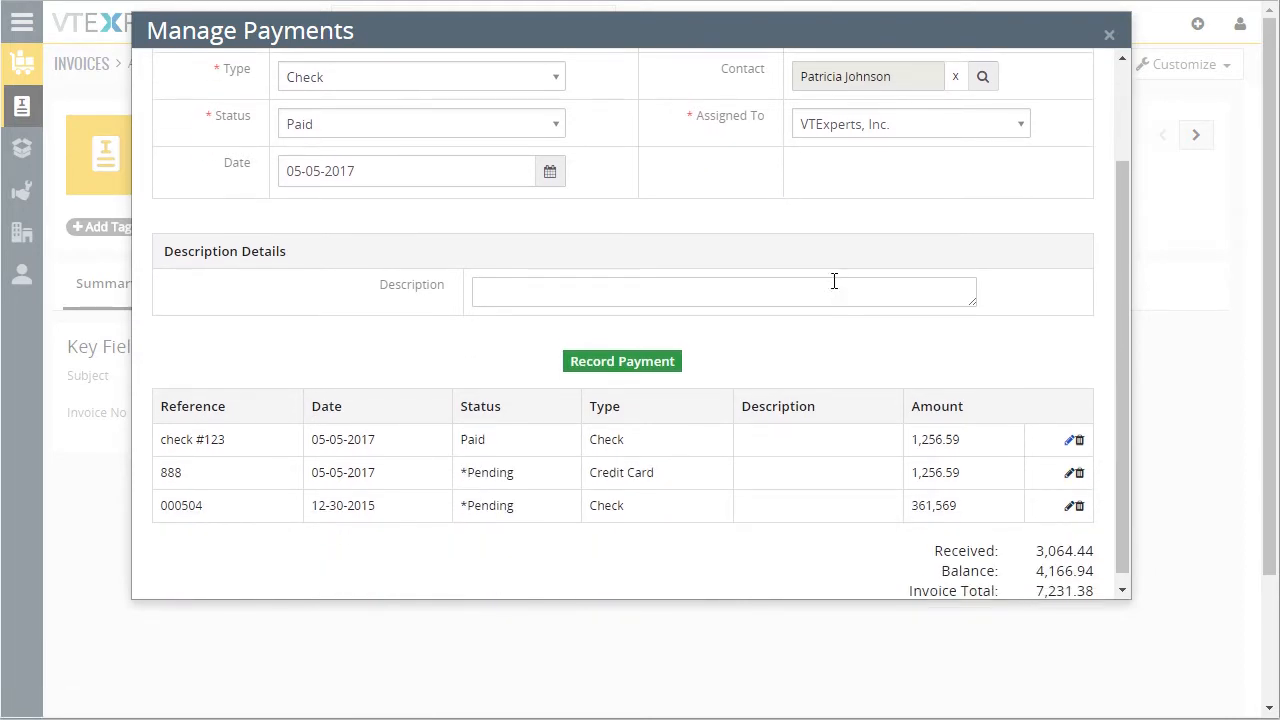
scroll("down", 3)
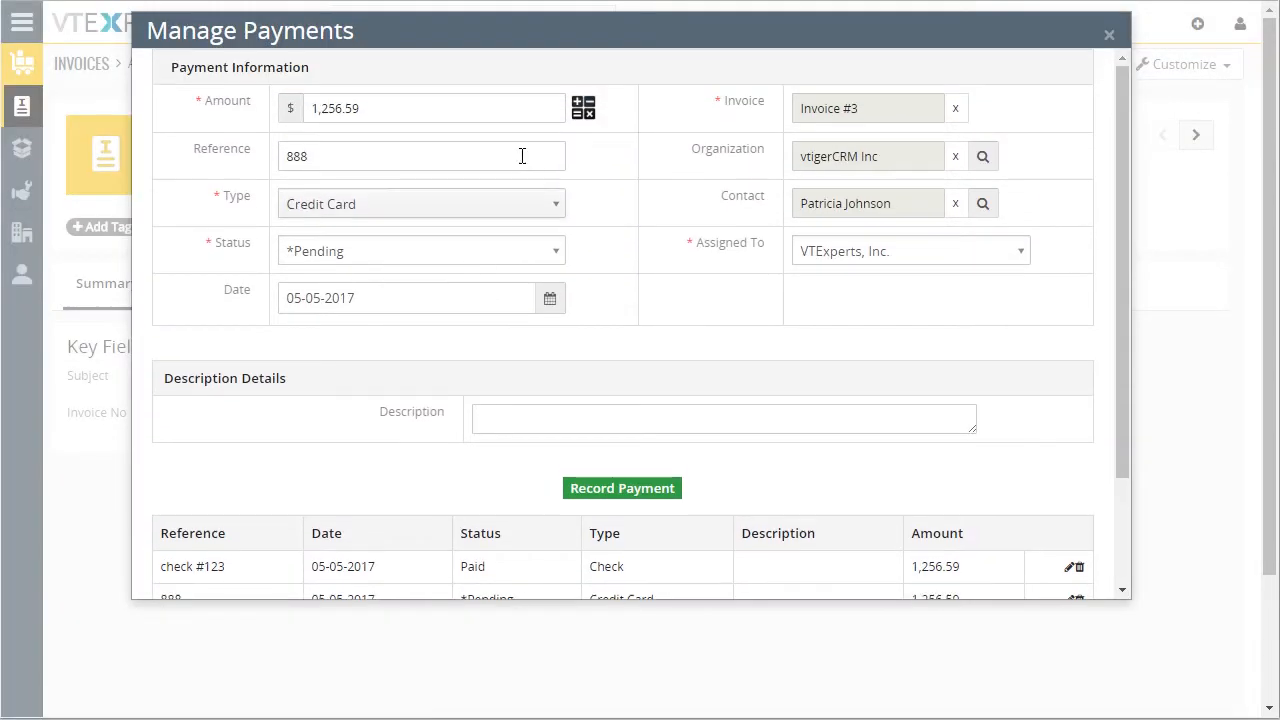
mouse_move(417, 180)
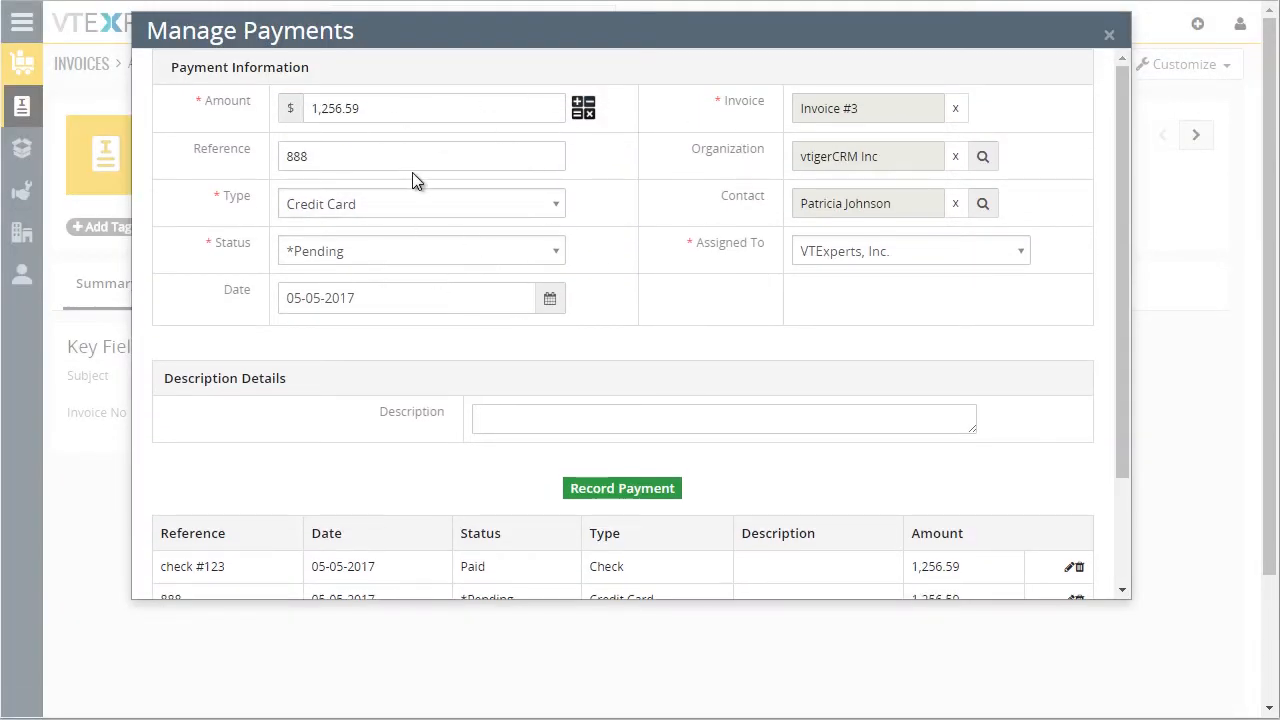
left_click(420, 251)
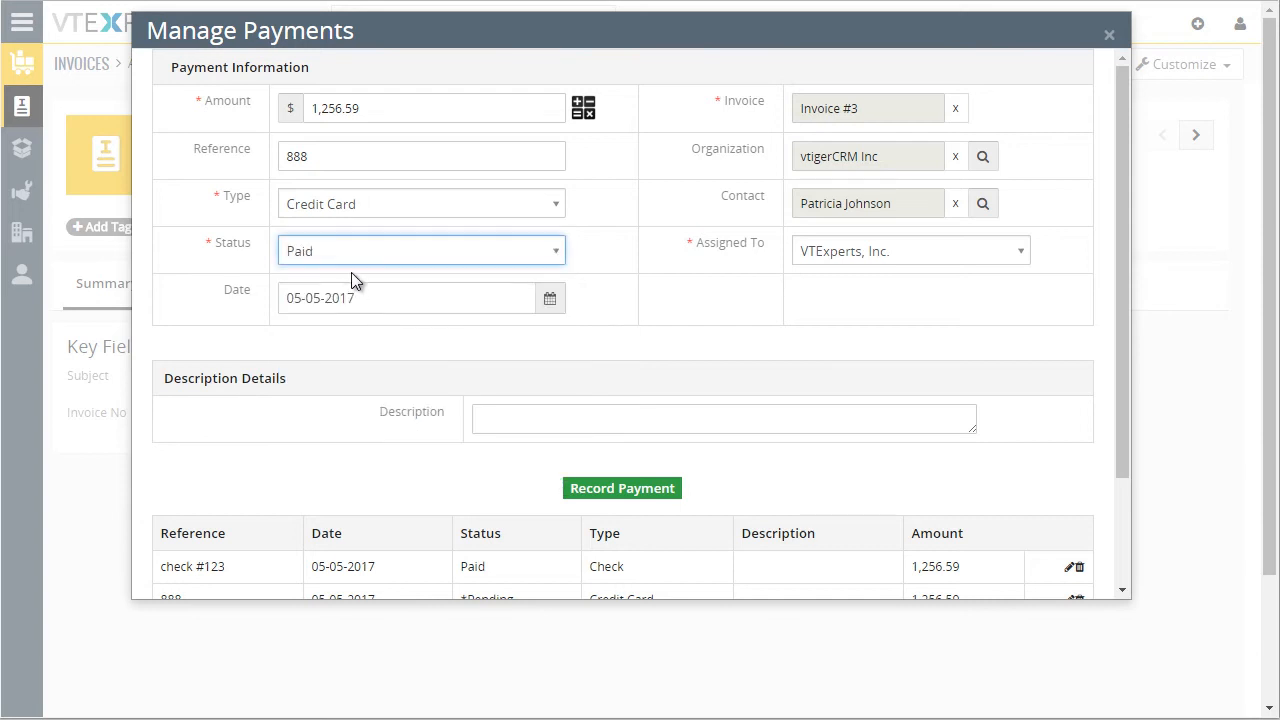
left_click(621, 488)
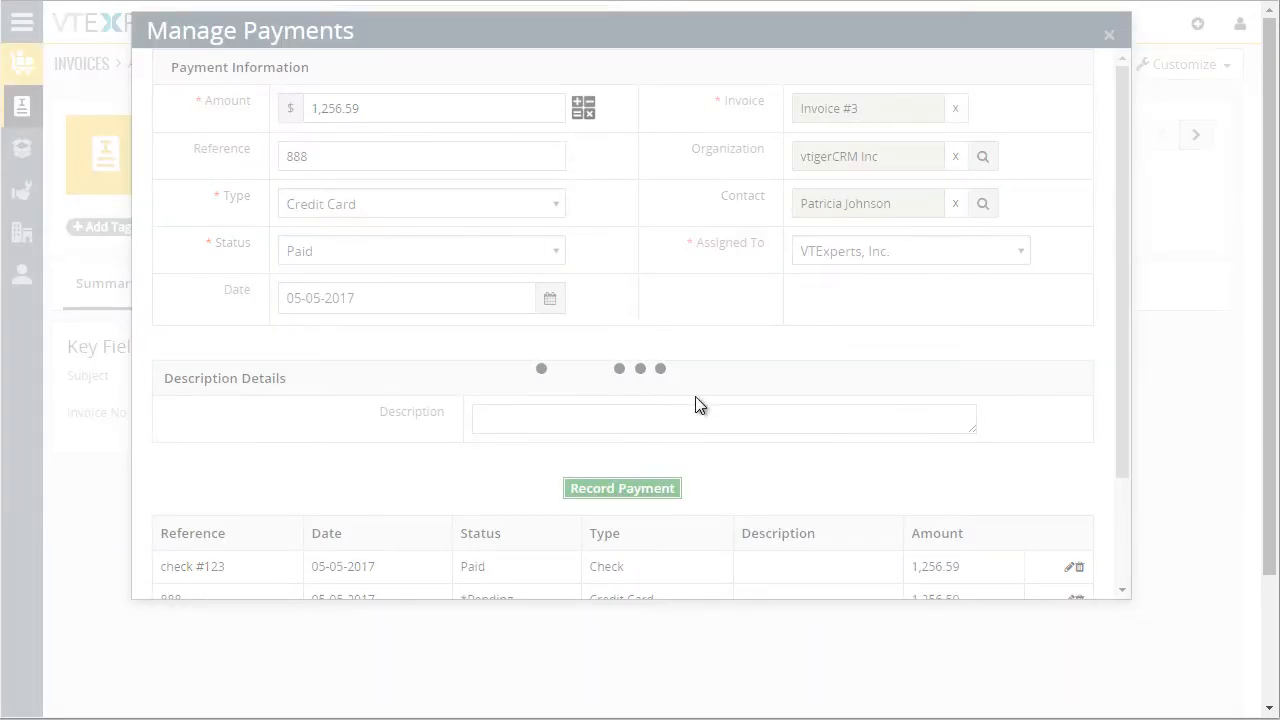
left_click(621, 488)
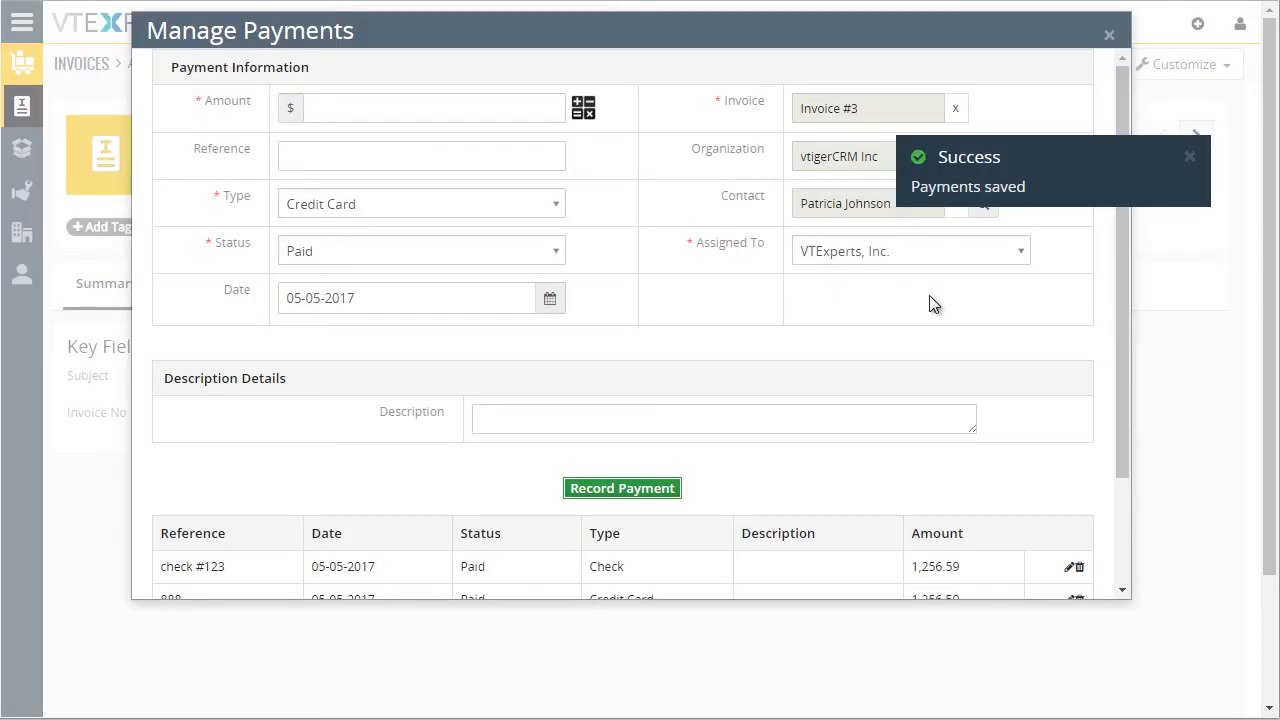